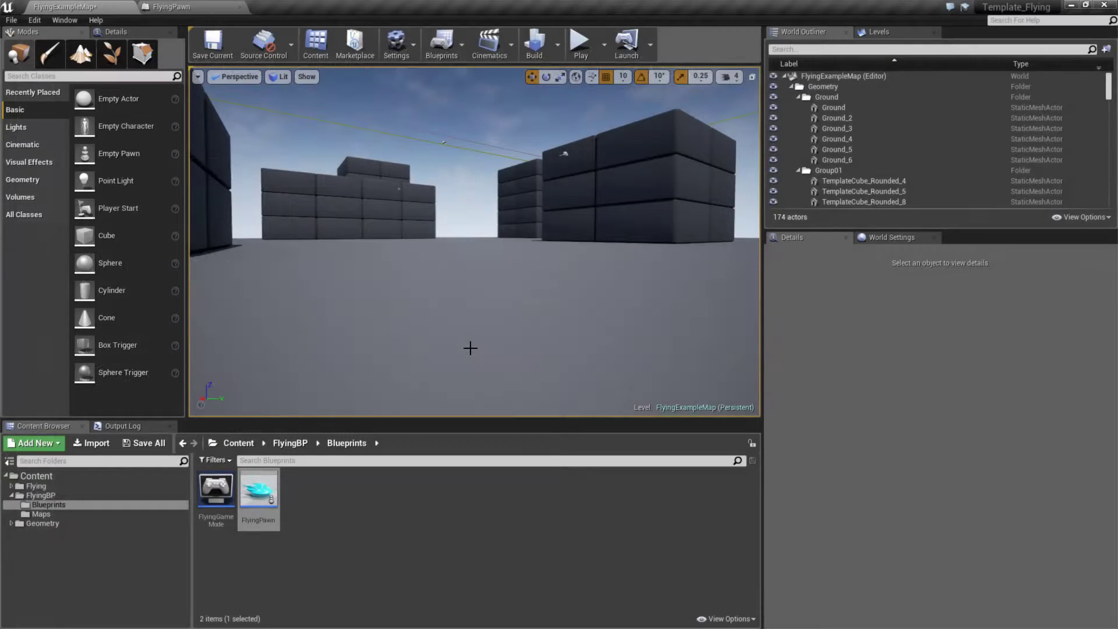
- Play FlyingExampleMap in the viewport to fly the blue ship
{"action": "left_click", "coordinate": [580, 44]}
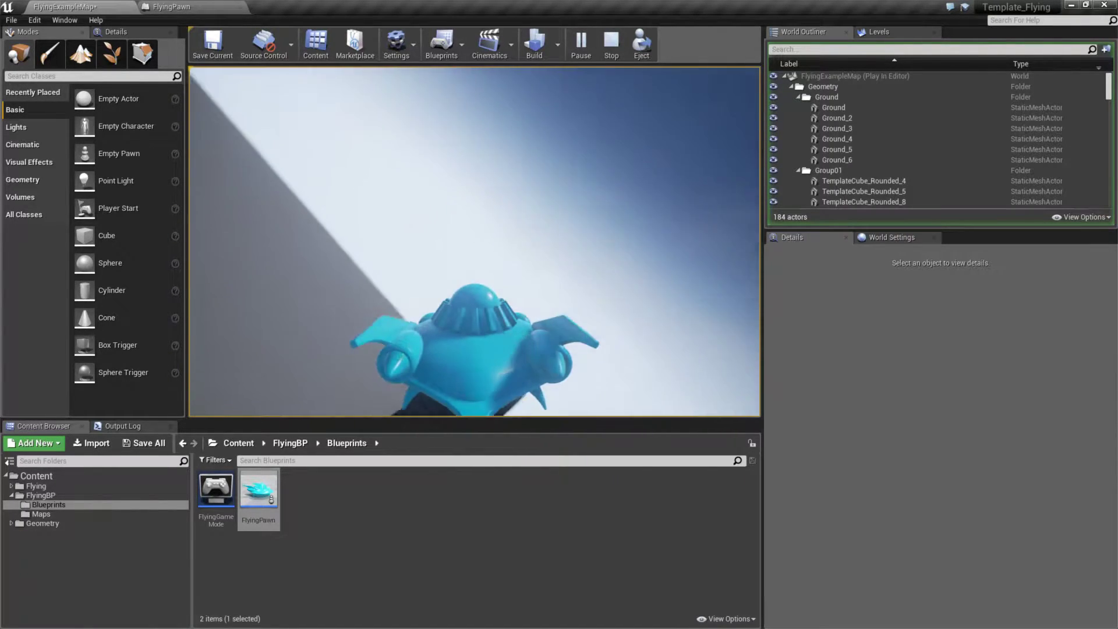
- Stop the Flying example play-in-editor session
{"action": "left_click", "coordinate": [609, 44]}
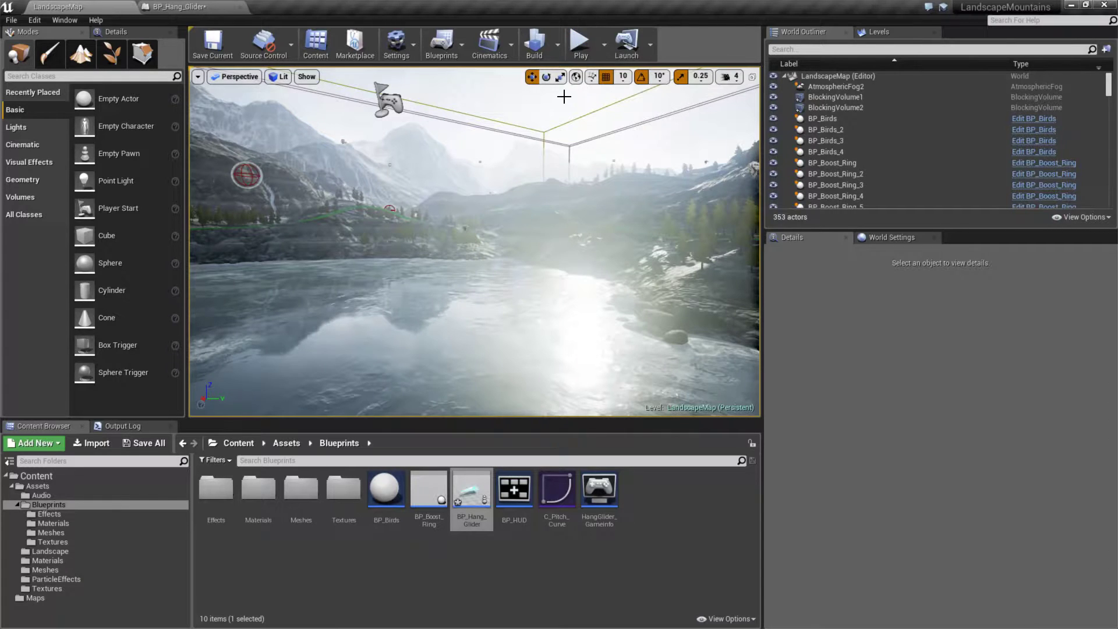
{"action": "mouse_move", "coordinate": [580, 41]}
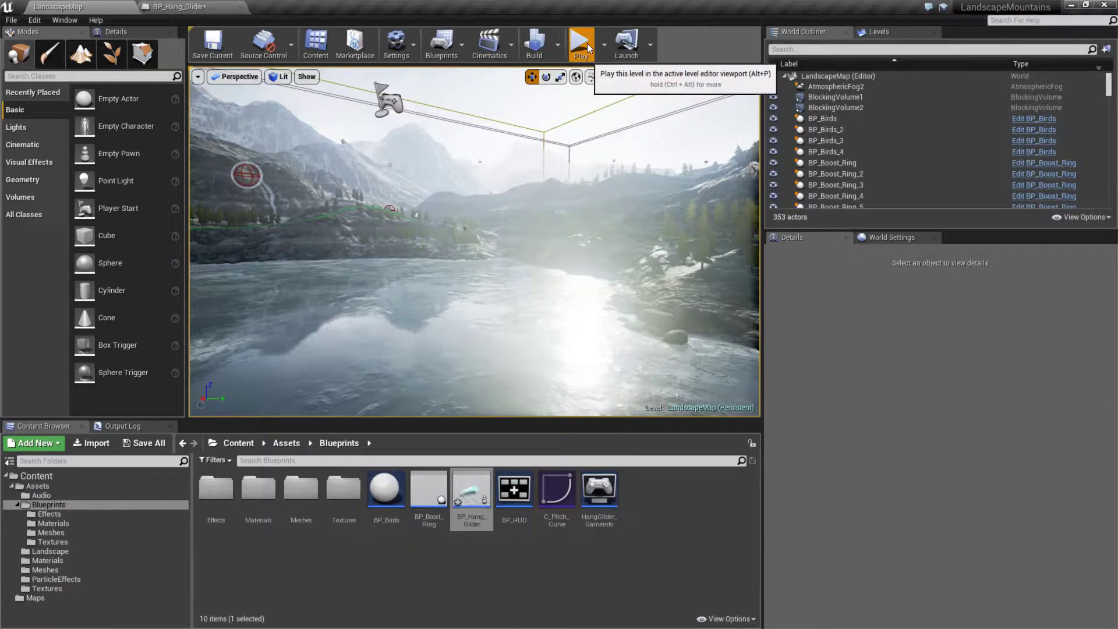
- Play the LandscapeMap level to fly the hang glider, then stop the session
{"action": "left_click", "coordinate": [581, 44]}
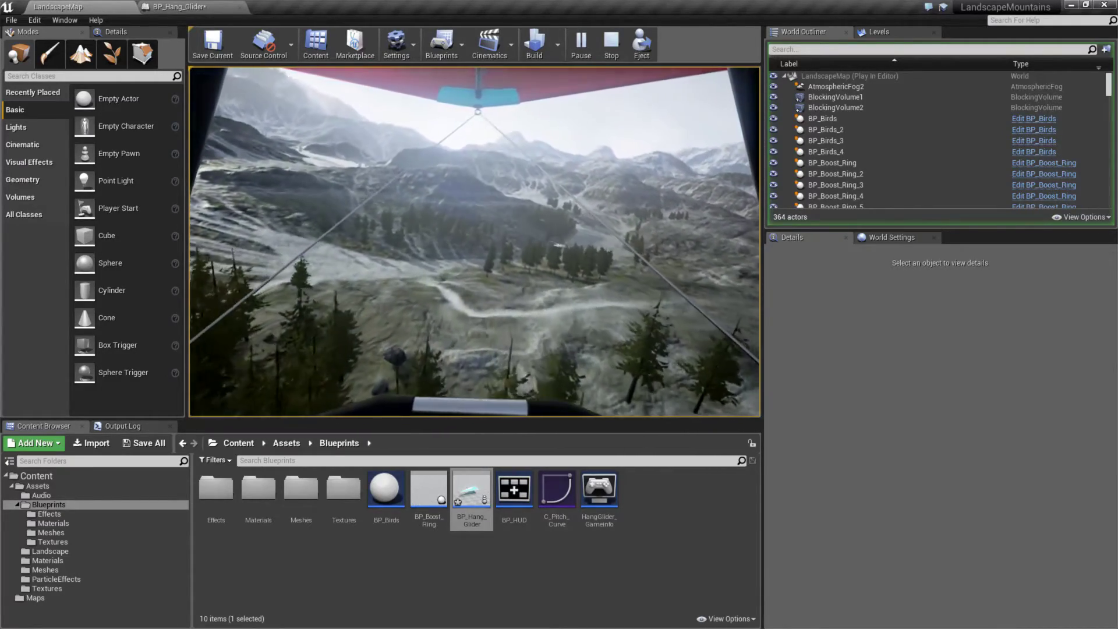
{"action": "left_click", "coordinate": [610, 45]}
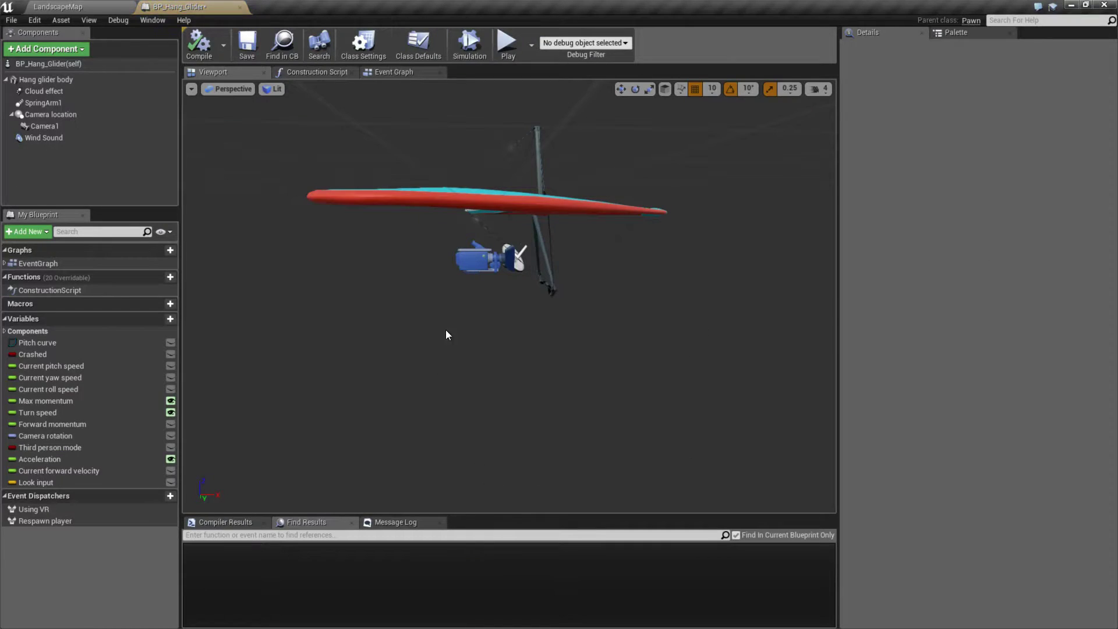
{"action": "left_click", "coordinate": [44, 126]}
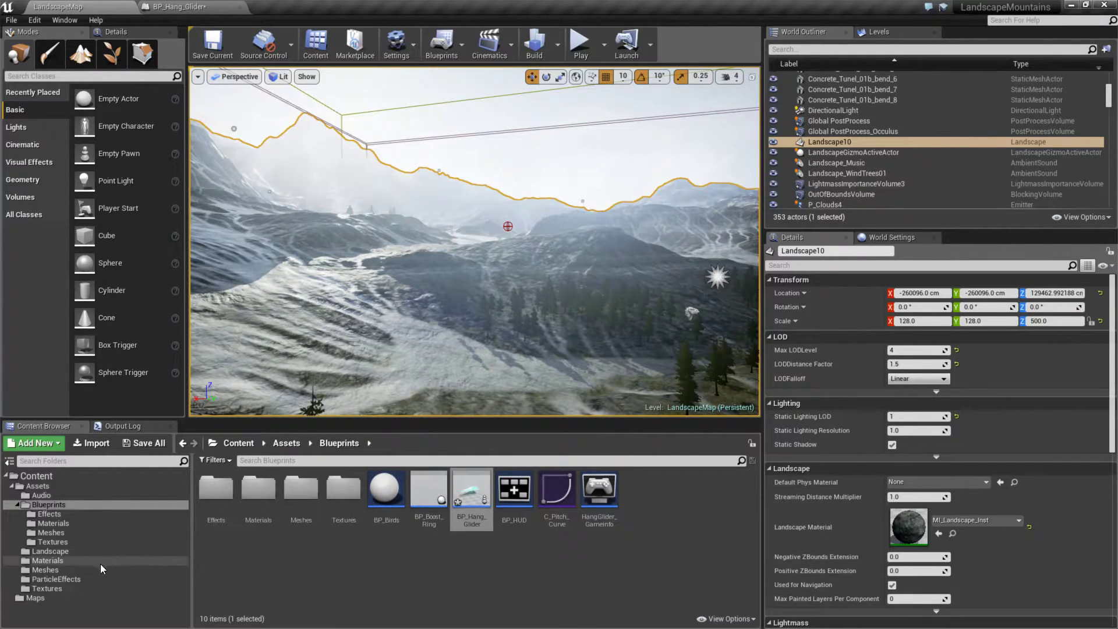
{"action": "mouse_move", "coordinate": [50, 551]}
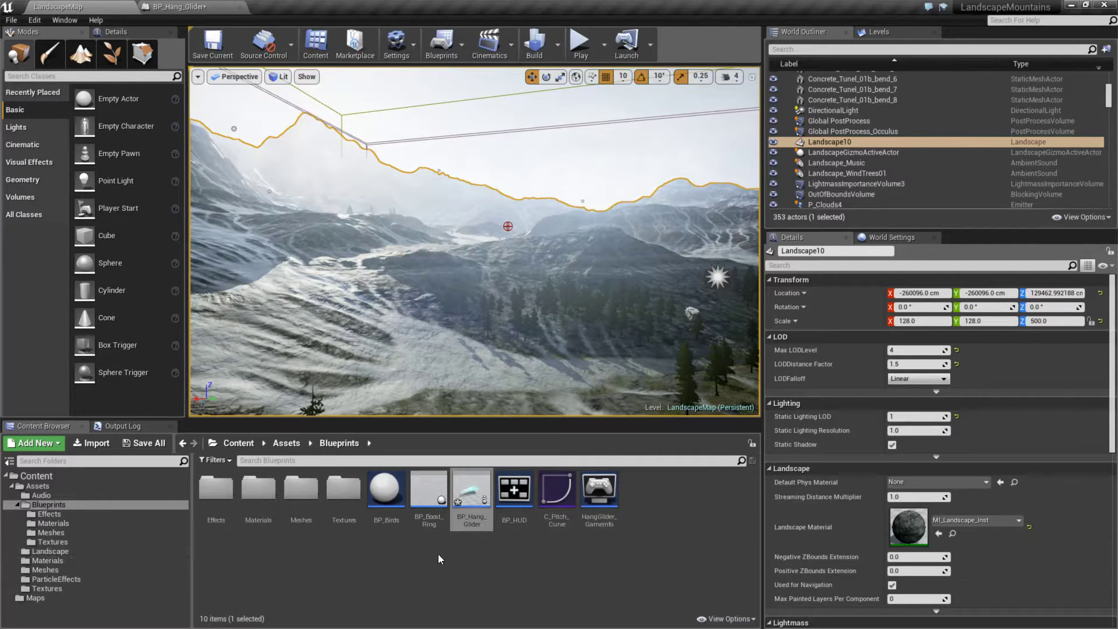
{"action": "mouse_move", "coordinate": [470, 489]}
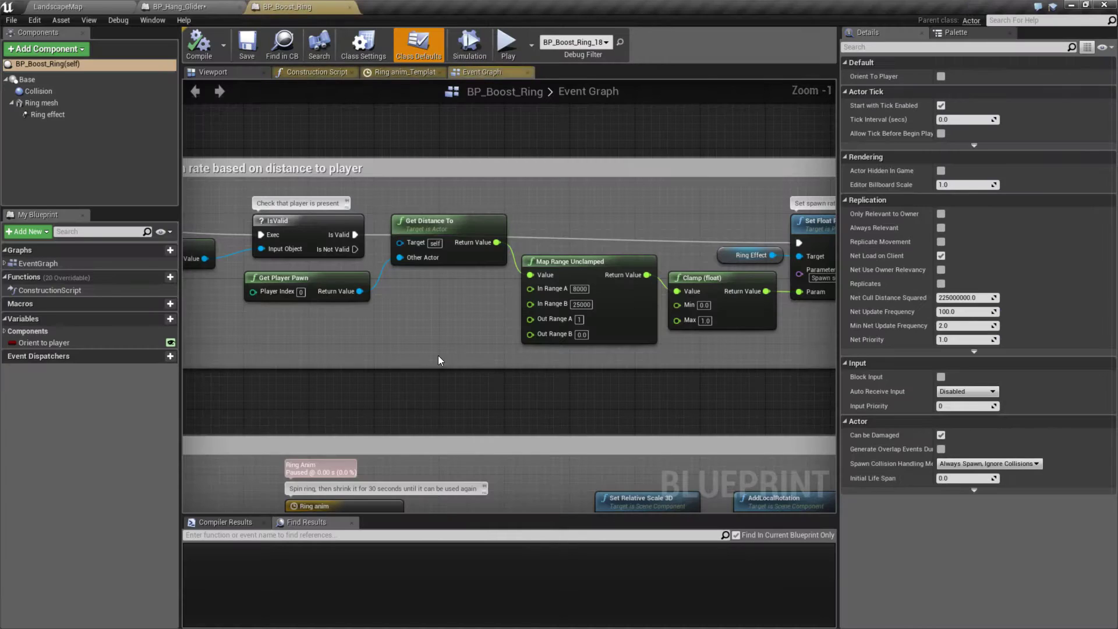
- View BP_Boost_Ring's 3D preview and event graph, then return to LandscapeMap
{"action": "left_click", "coordinate": [213, 71]}
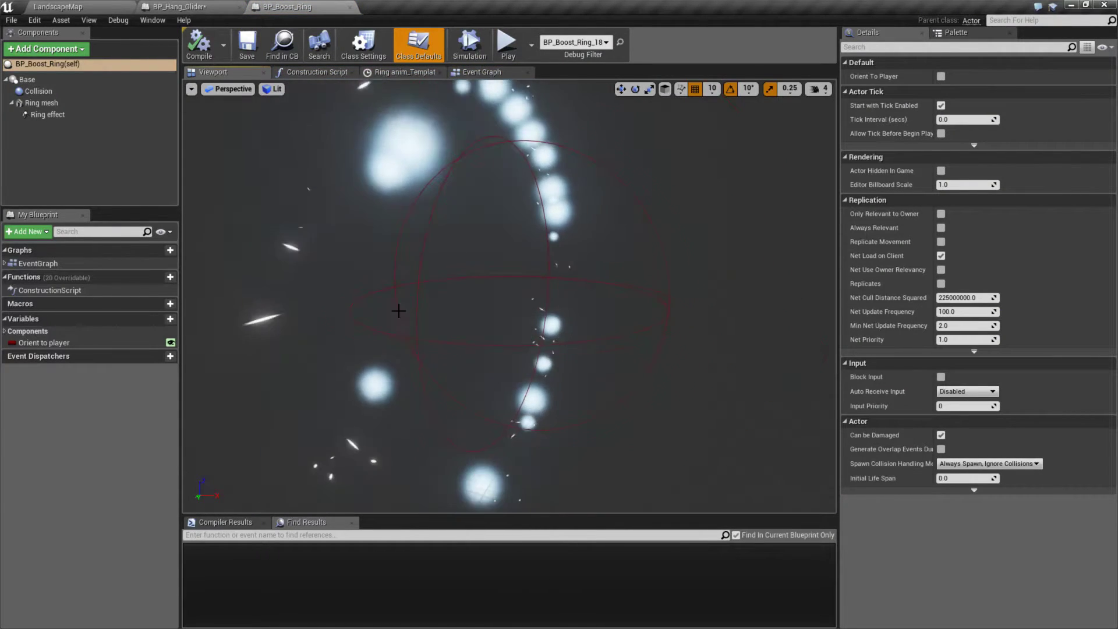
{"action": "left_click", "coordinate": [483, 73]}
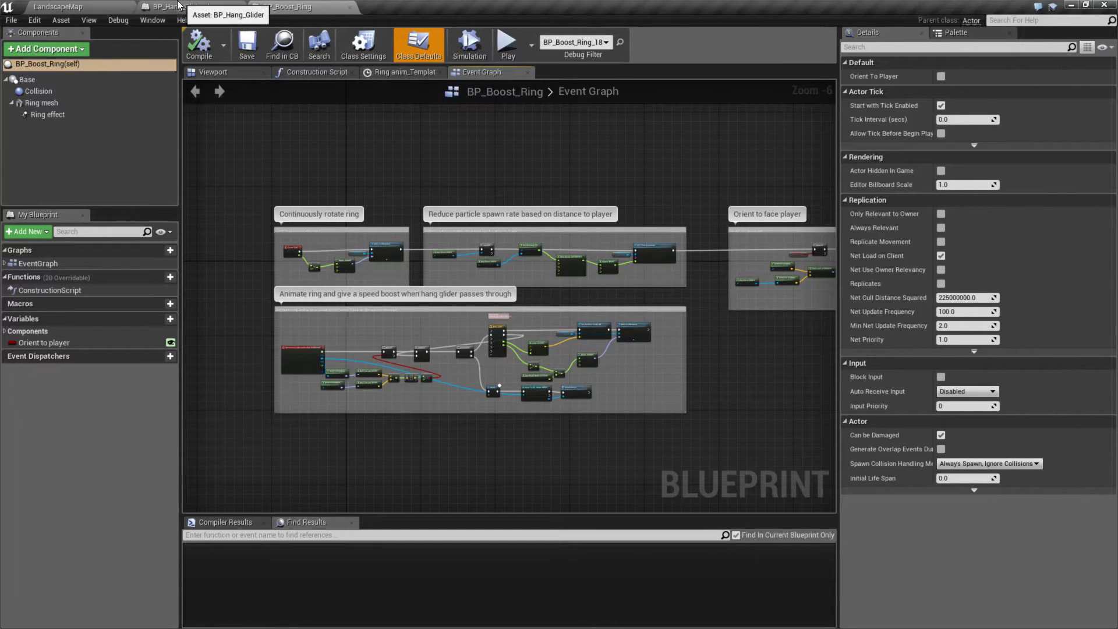
{"action": "left_click", "coordinate": [57, 6]}
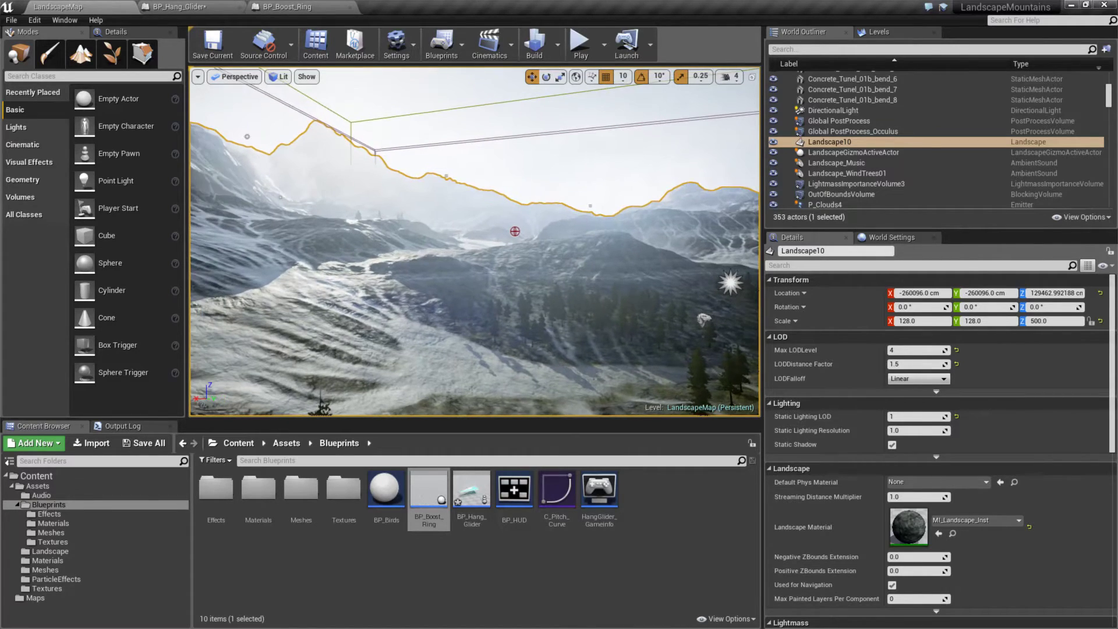